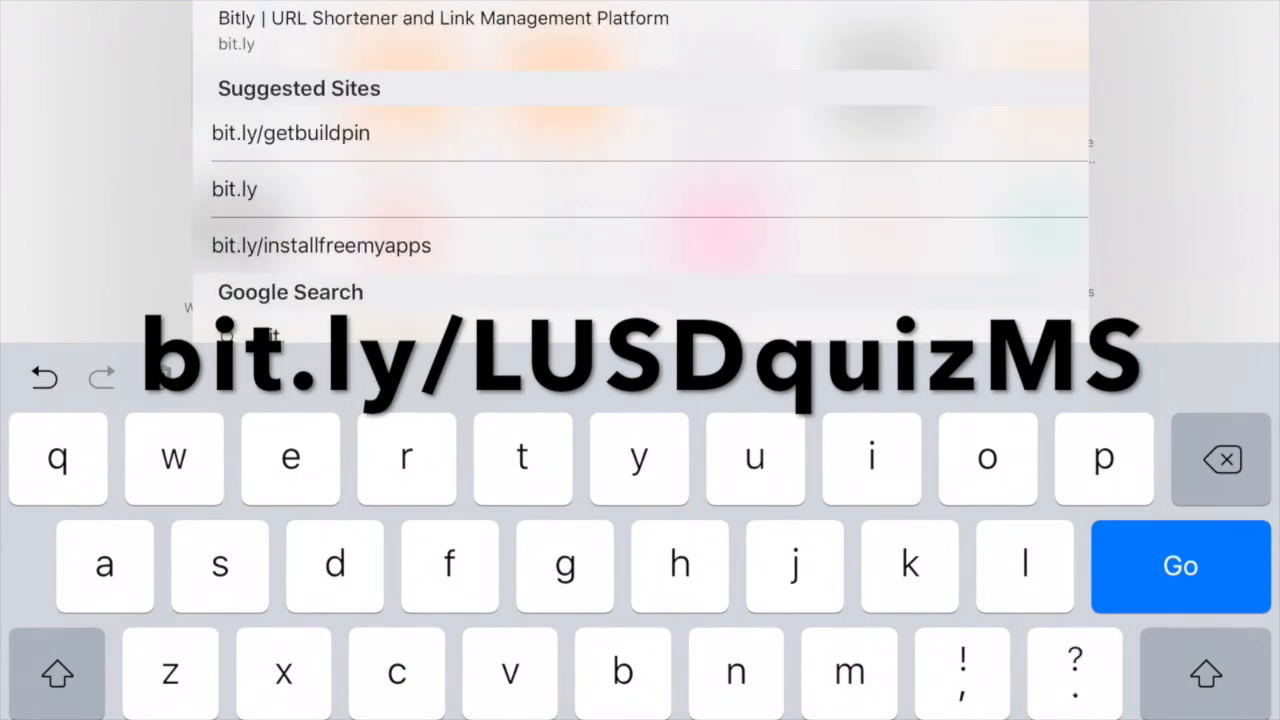
Enter the short link bit.ly/LUSDquizMS in Safari's address bar to load the quiz form
left_click(57, 672)
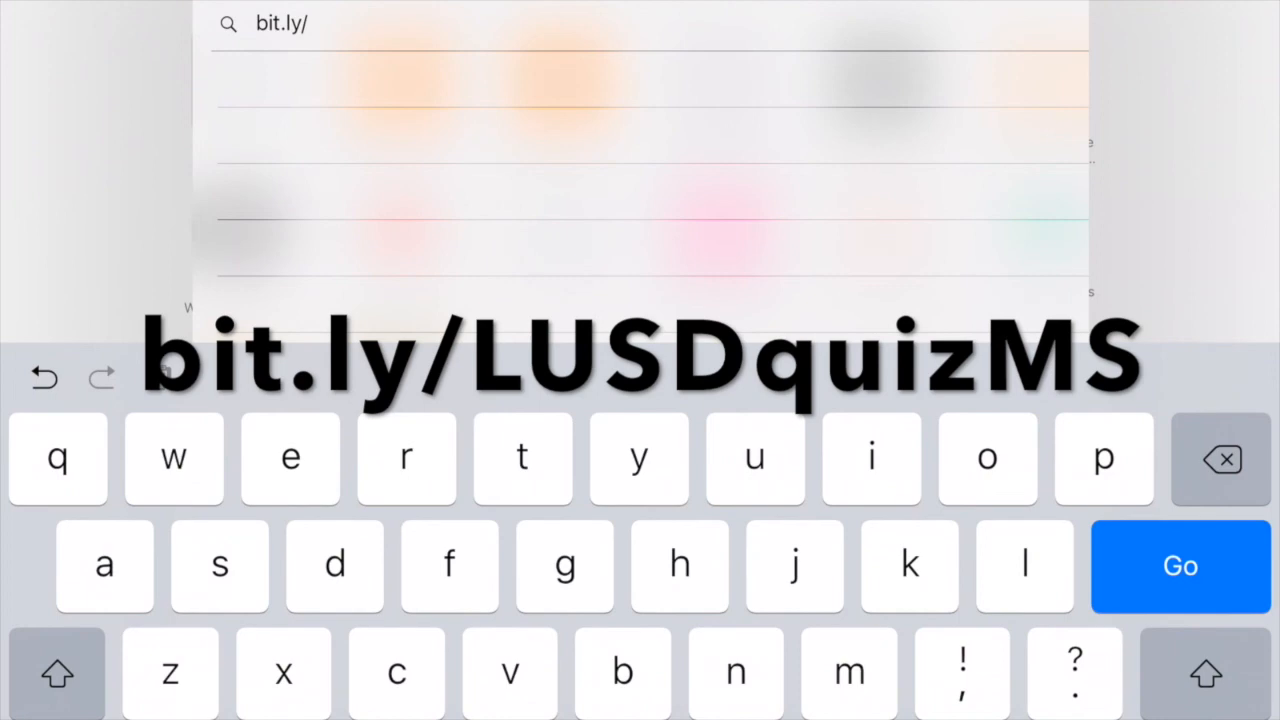
type("LUSD")
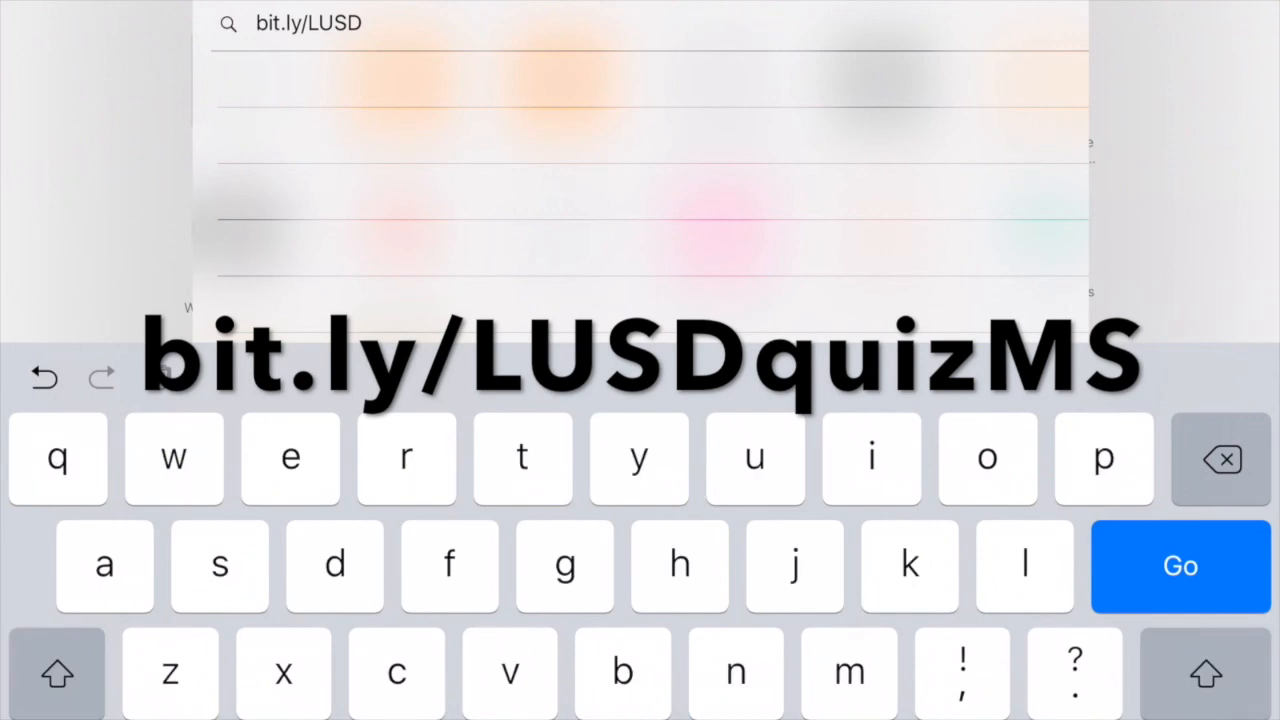
type("qu")
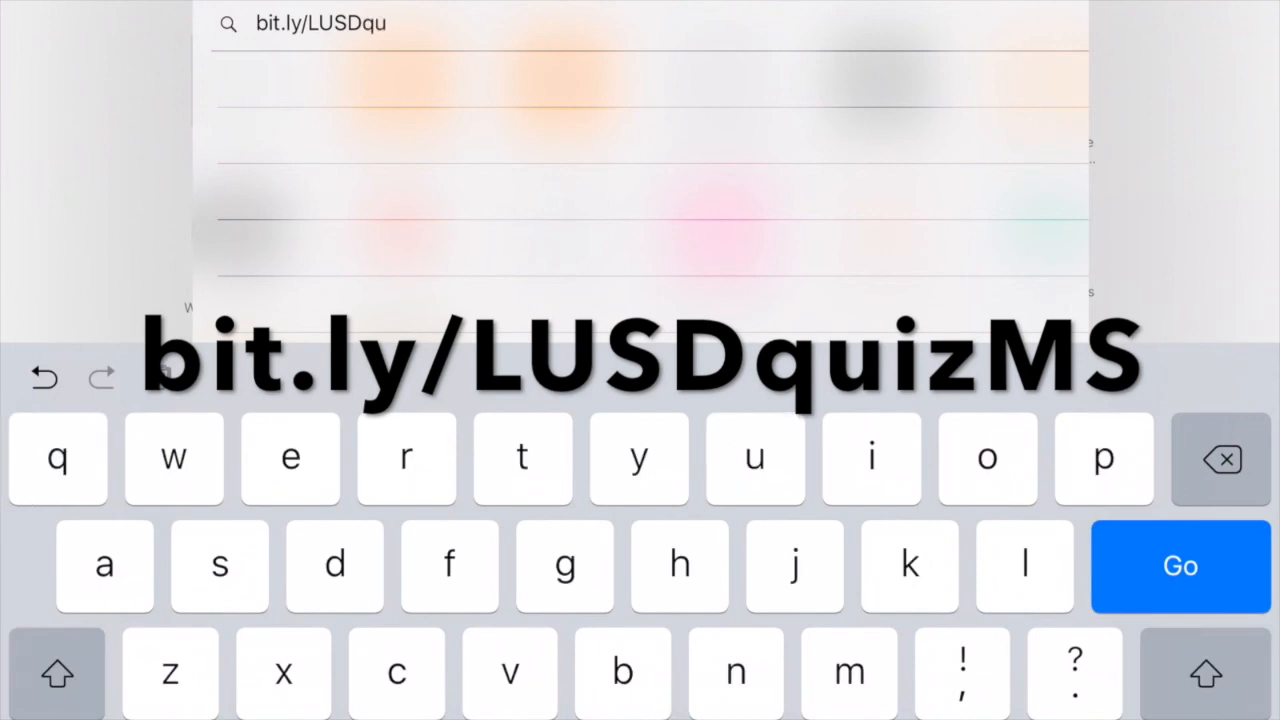
left_click(1179, 566)
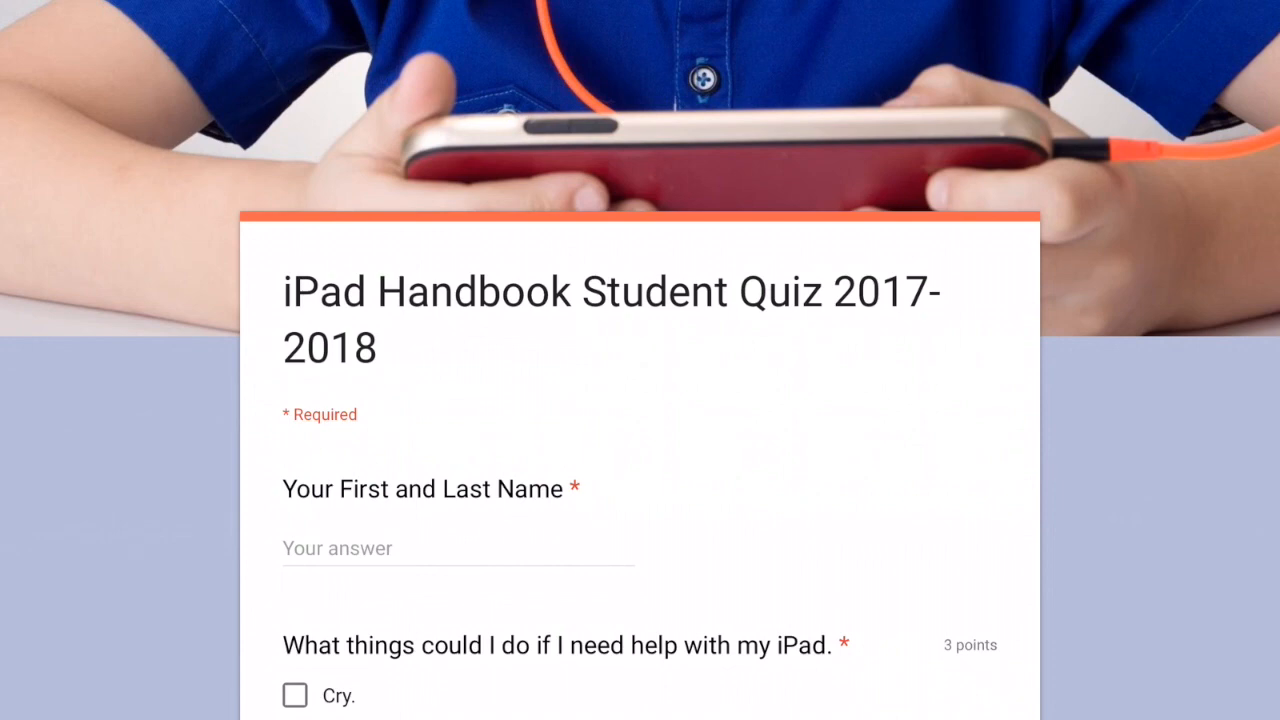
Scroll through the iPad Handbook Student Quiz down to the School and Teacher's Name questions and Submit
scroll("down", 3)
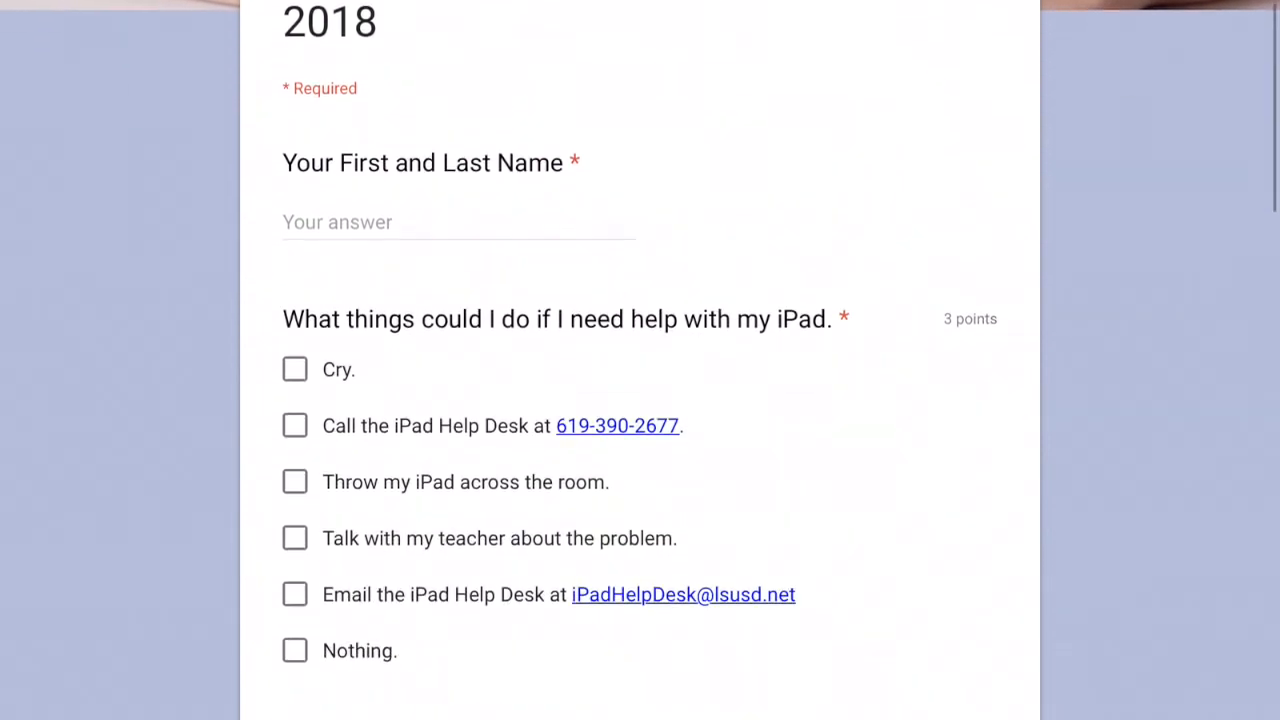
scroll("down", 3)
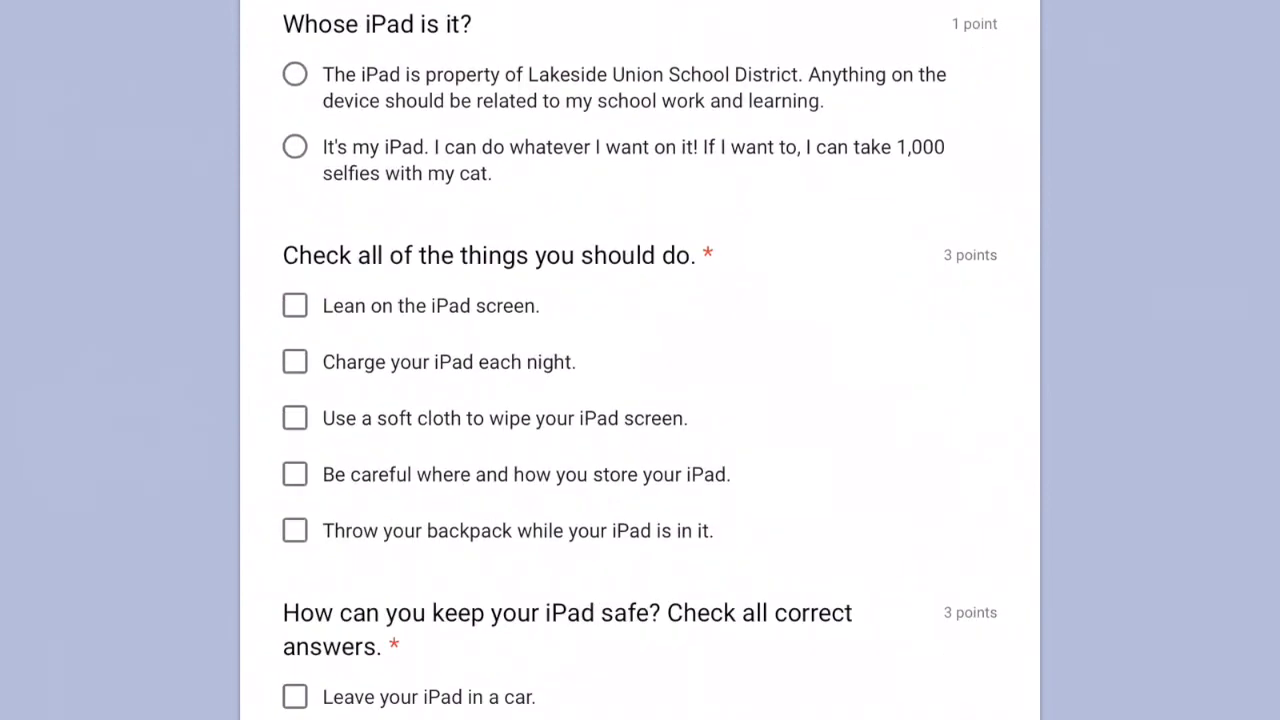
scroll("down", 3)
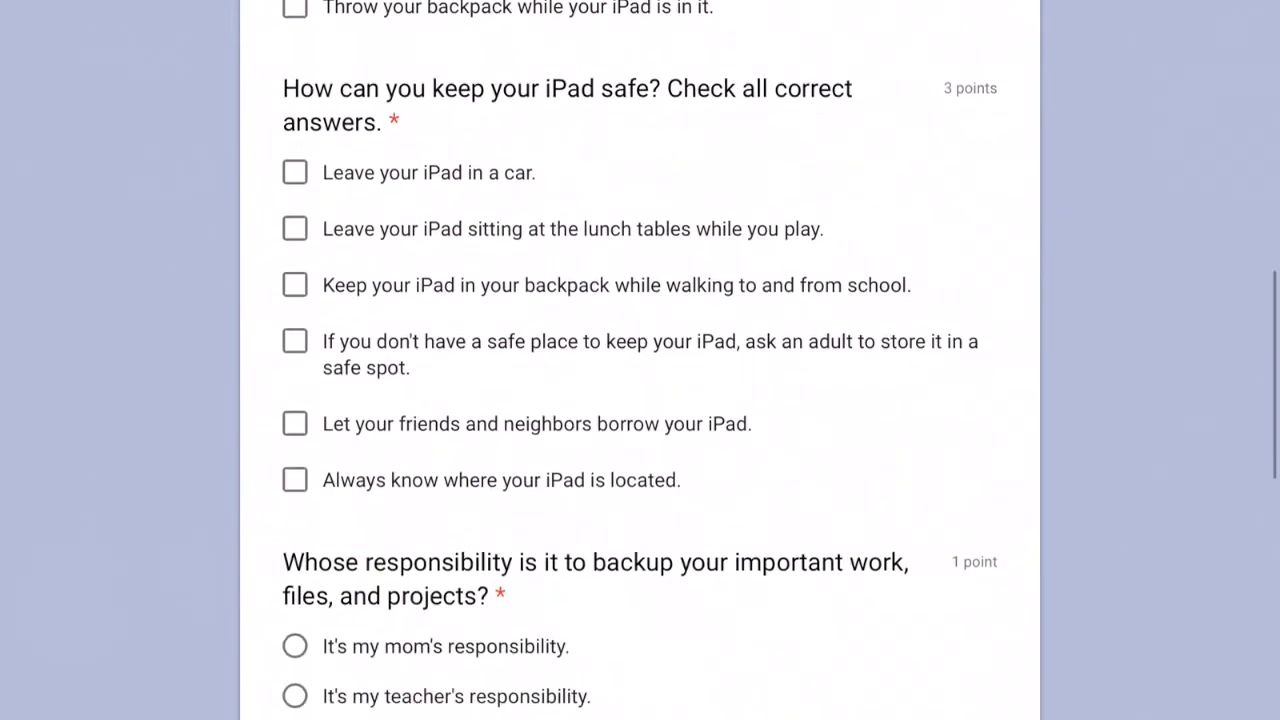
scroll("down", 3)
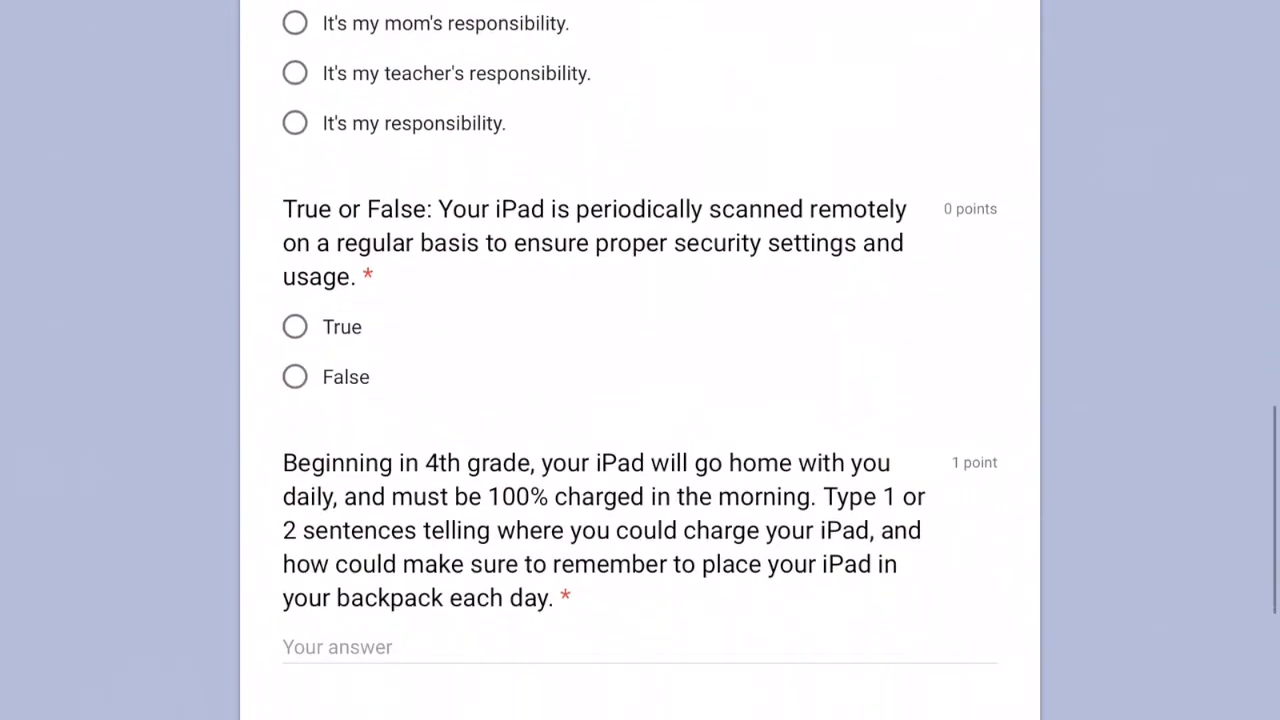
scroll("down", 3)
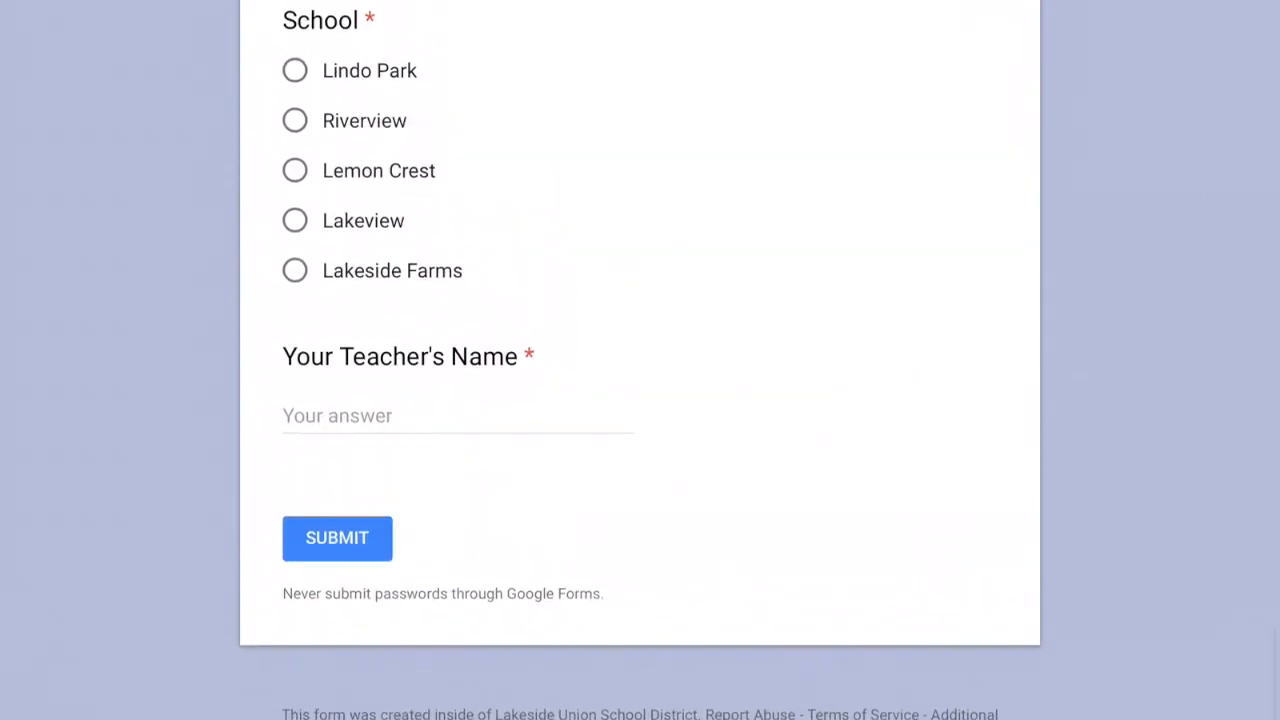